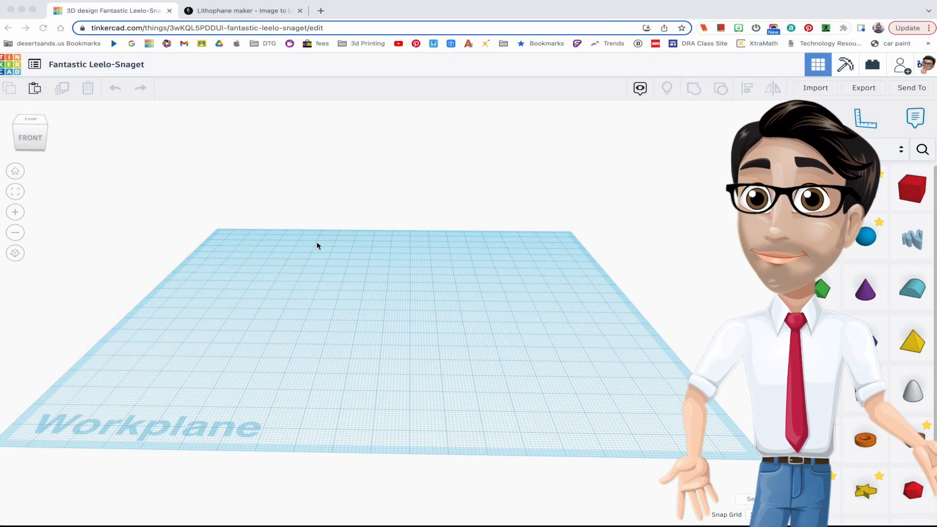
mouse_move(417, 323)
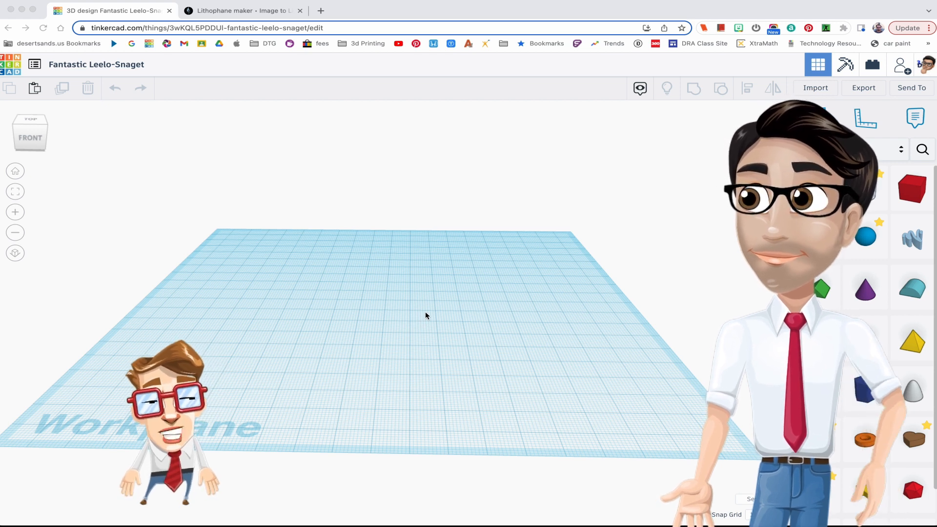
mouse_move(433, 313)
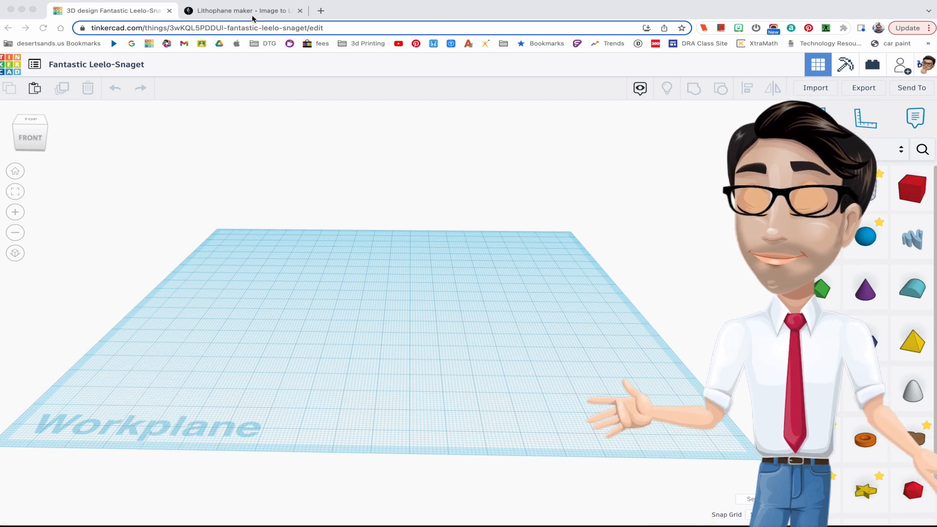
Search 'itslitho' in a new tab and open the ItsLitho homepage from the results
left_click(243, 11)
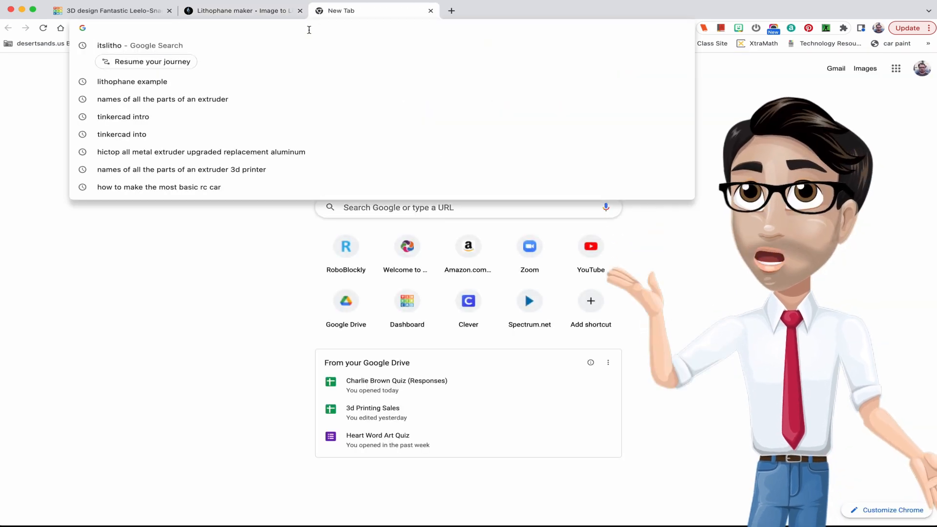
type("itslitho")
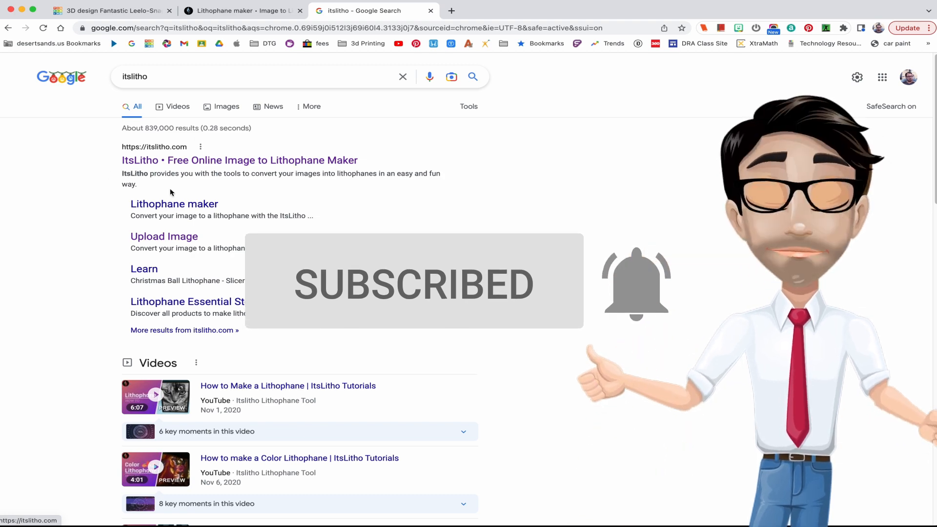
left_click(239, 160)
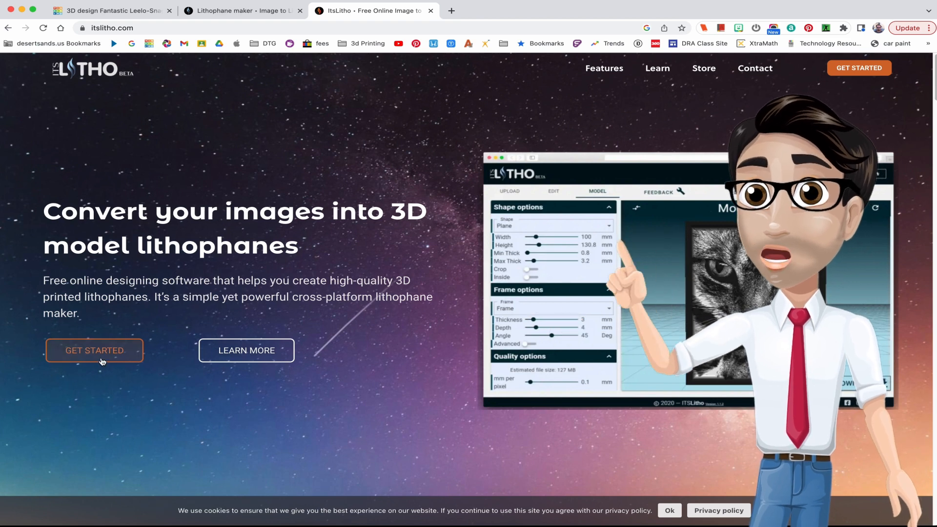
Launch the lithophane maker via Get Started and start an image upload
left_click(94, 351)
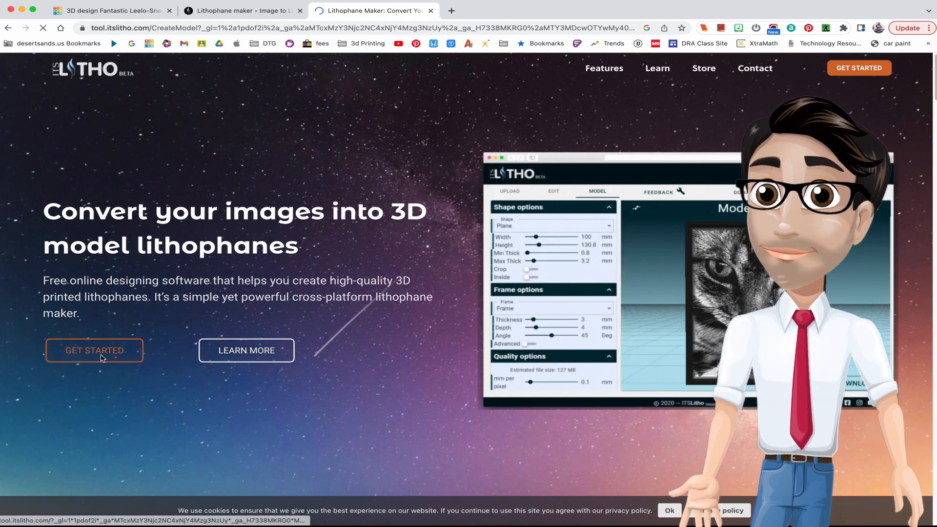
left_click(93, 350)
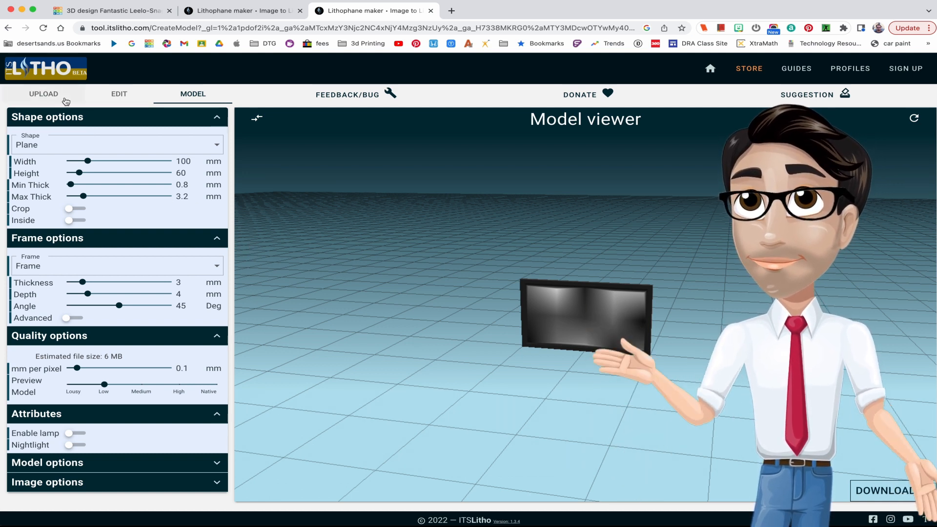
left_click(42, 94)
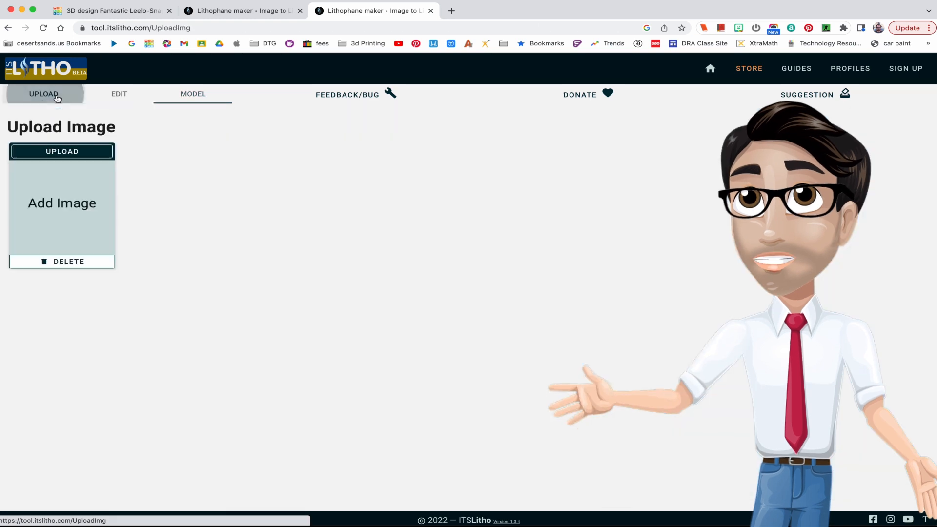
left_click(62, 151)
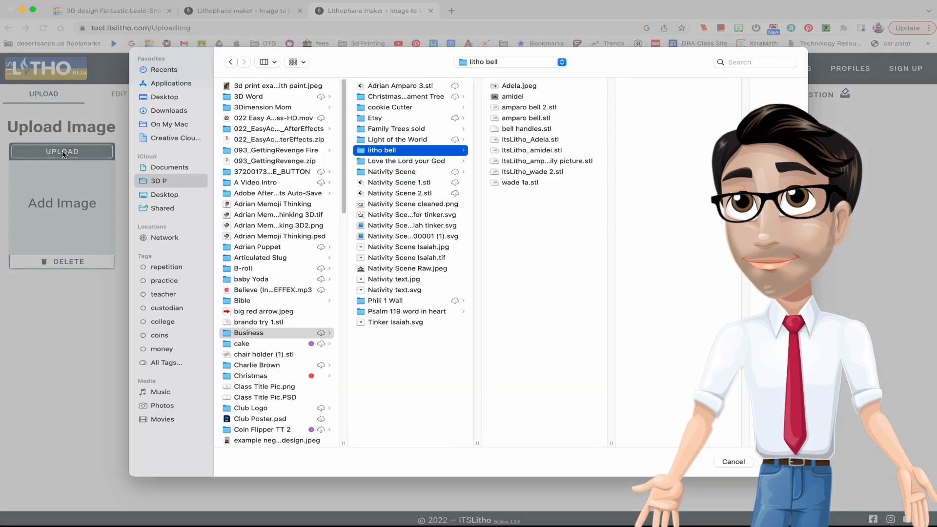
Browse Business > Litho and upload 'amparo family picture.jpg' as the lithophane image
left_click(248, 333)
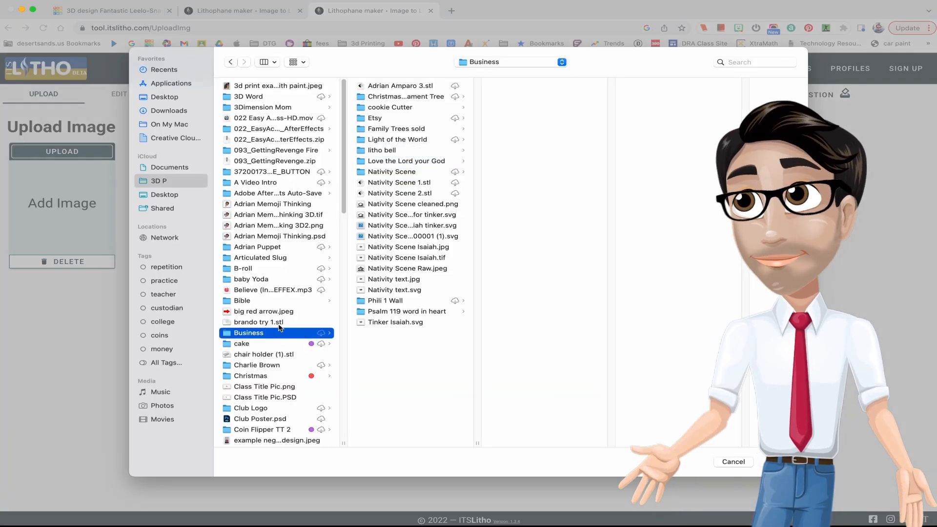
scroll("down", 3)
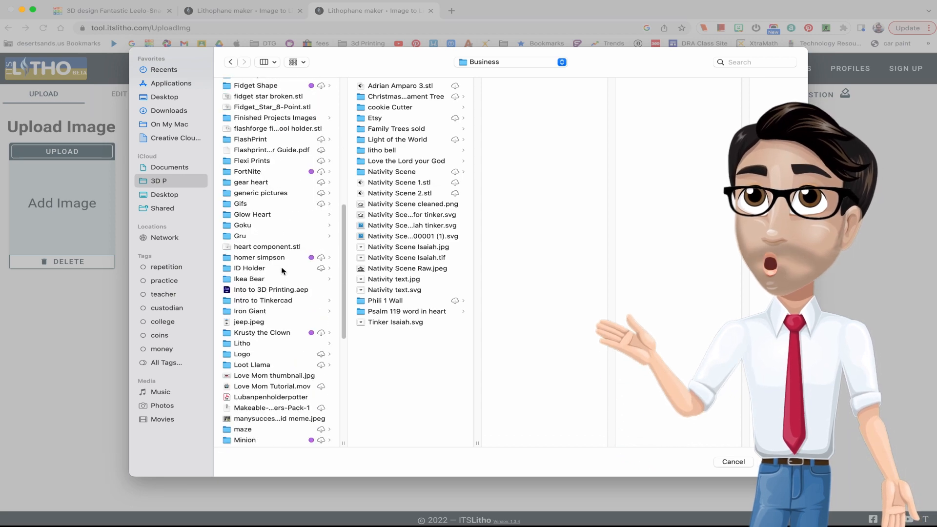
mouse_move(284, 350)
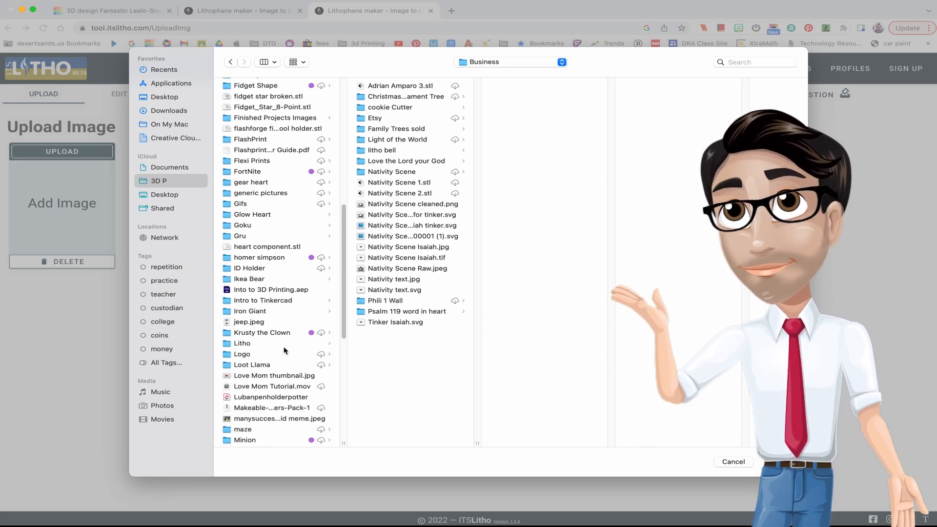
left_click(242, 343)
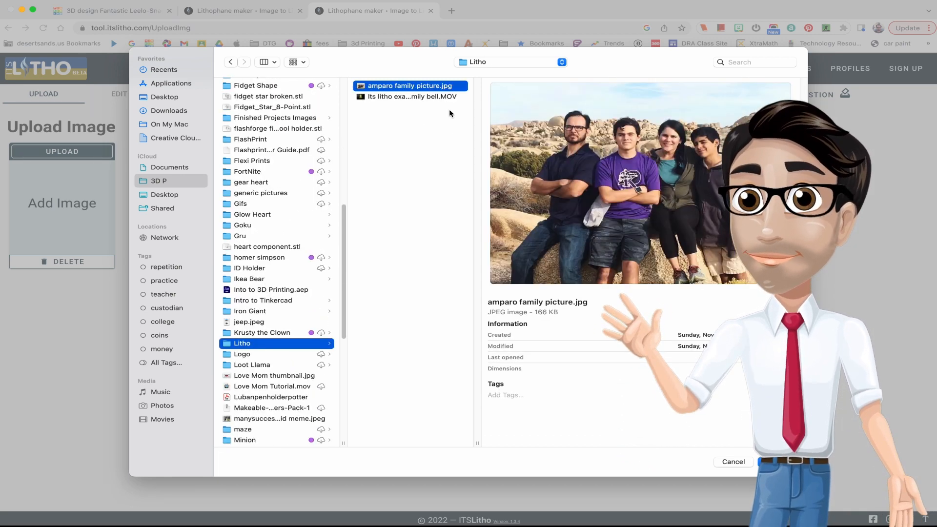
double_click(409, 86)
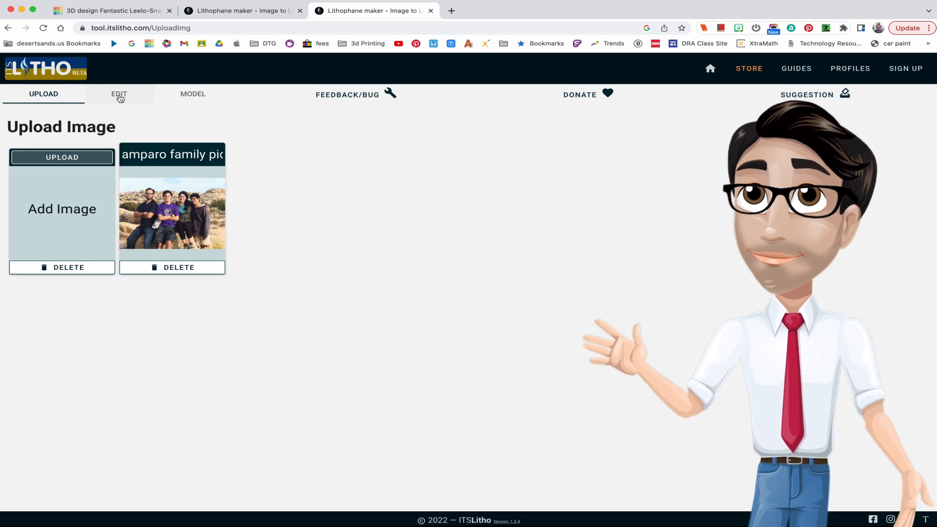
Switch to the Edit stage showing the family photo in greyscale with default sliders
left_click(118, 93)
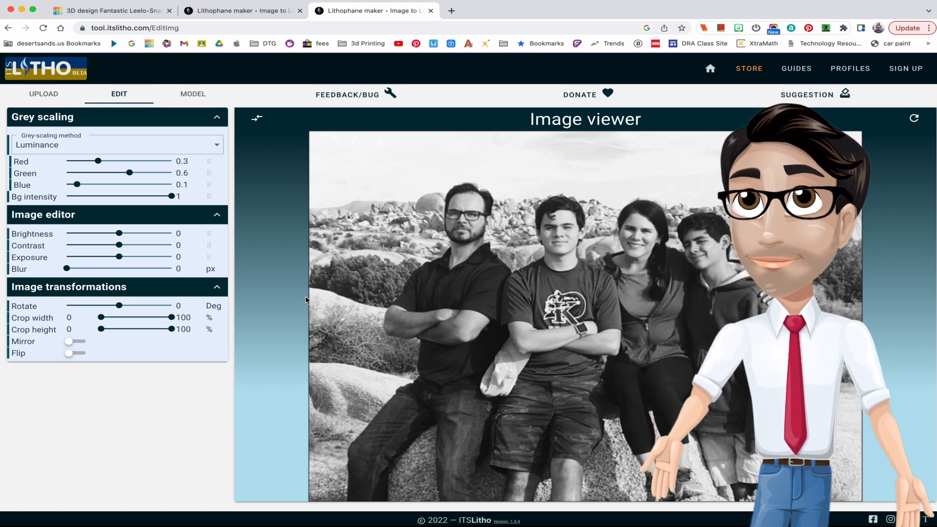
mouse_move(287, 240)
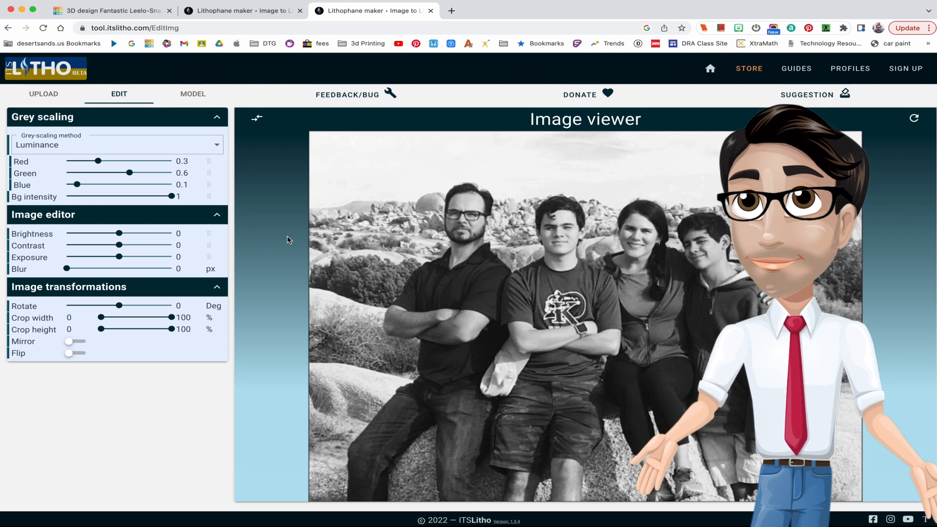
mouse_move(132, 234)
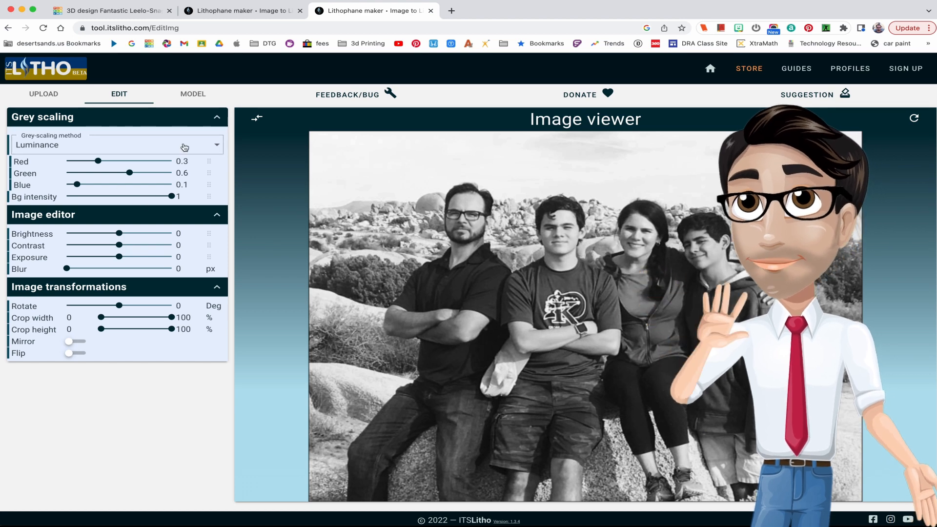
Switch to the Model stage previewing a framed 100 x 75 mm plane lithophane
left_click(192, 94)
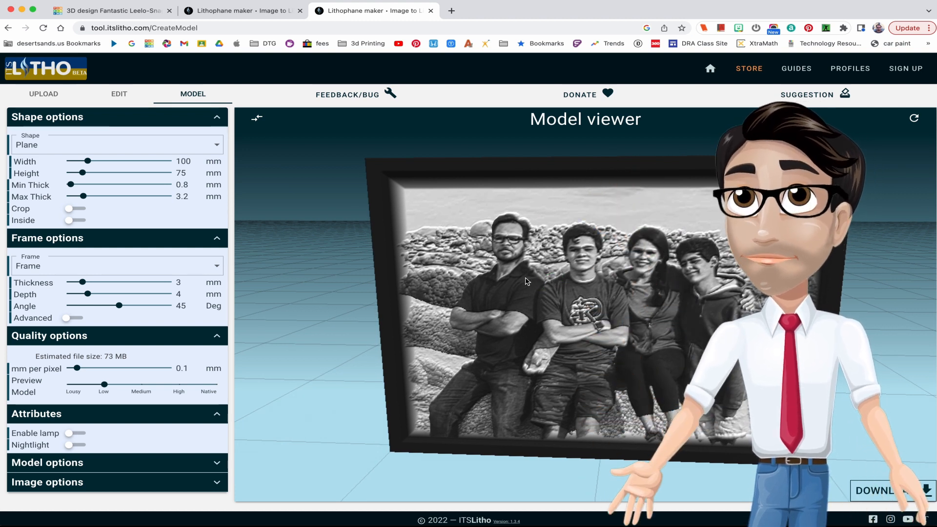
mouse_move(230, 172)
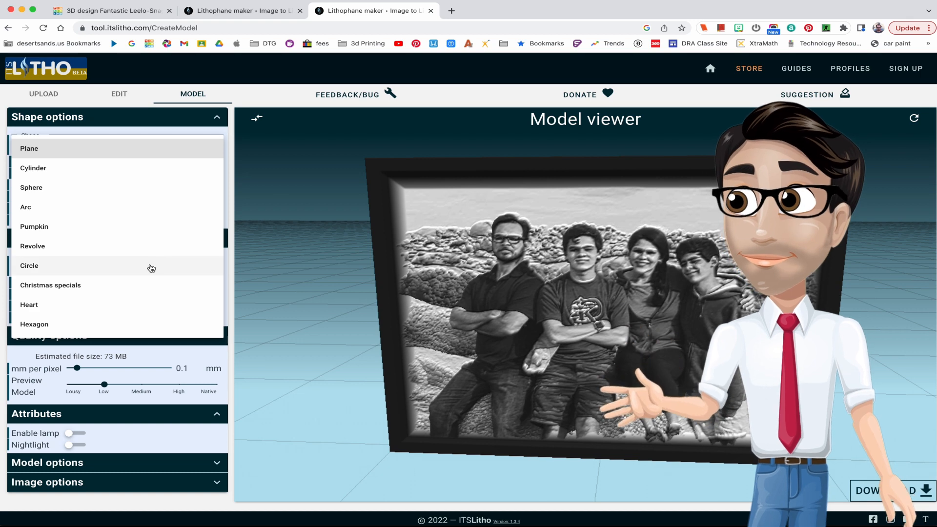
Pick a Christmas specials ornament shape and enable its hanging hook
left_click(50, 285)
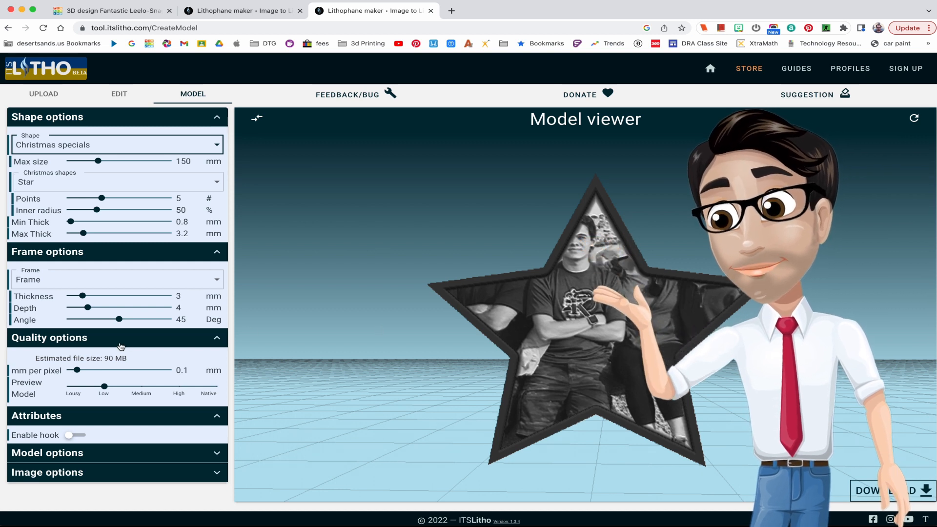
left_click(71, 434)
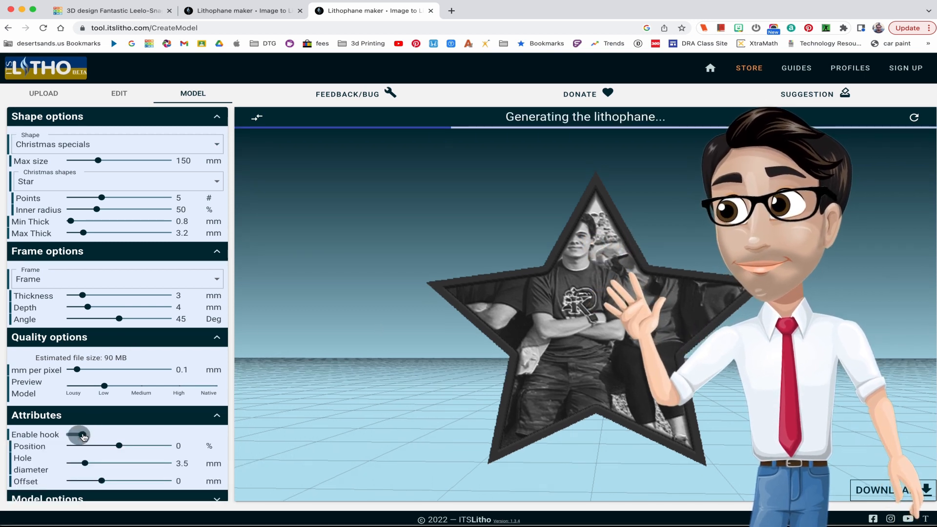
left_click(78, 435)
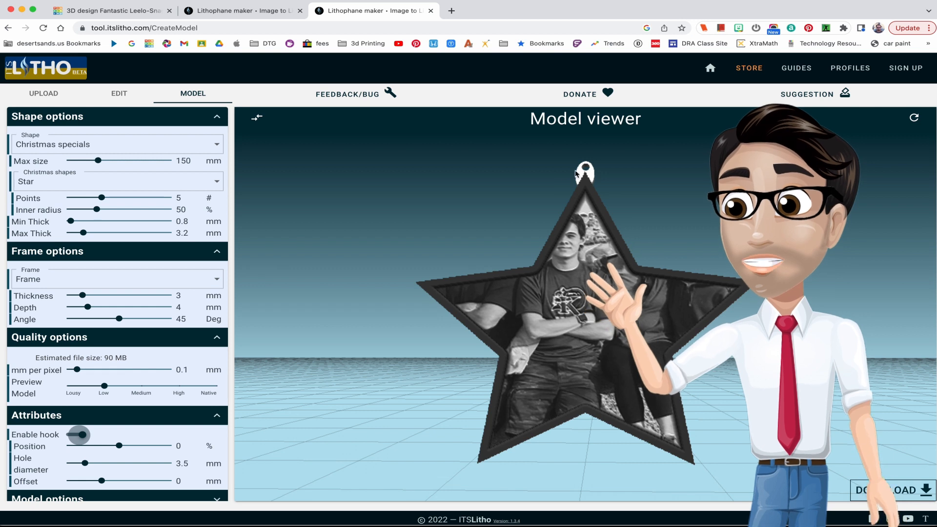
mouse_move(693, 208)
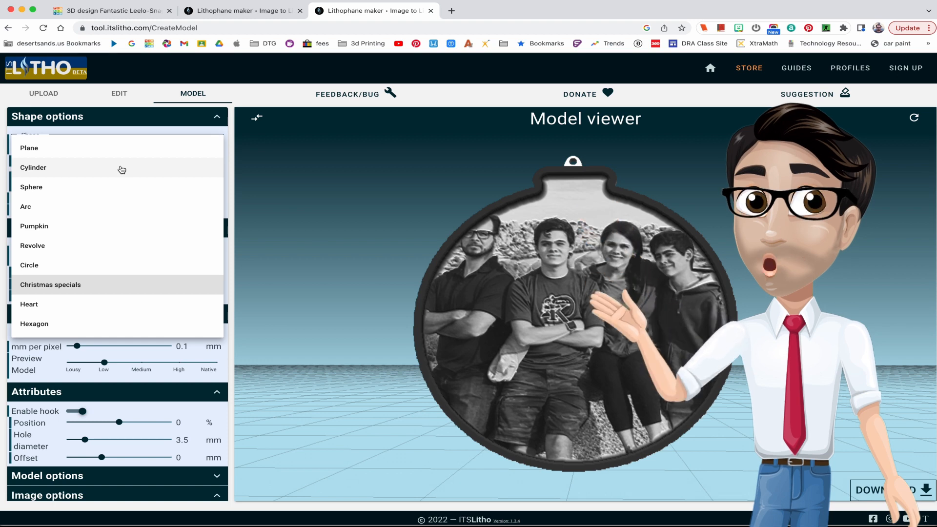
Change the lithophane shape to a 100 mm sphere and review its options
left_click(31, 187)
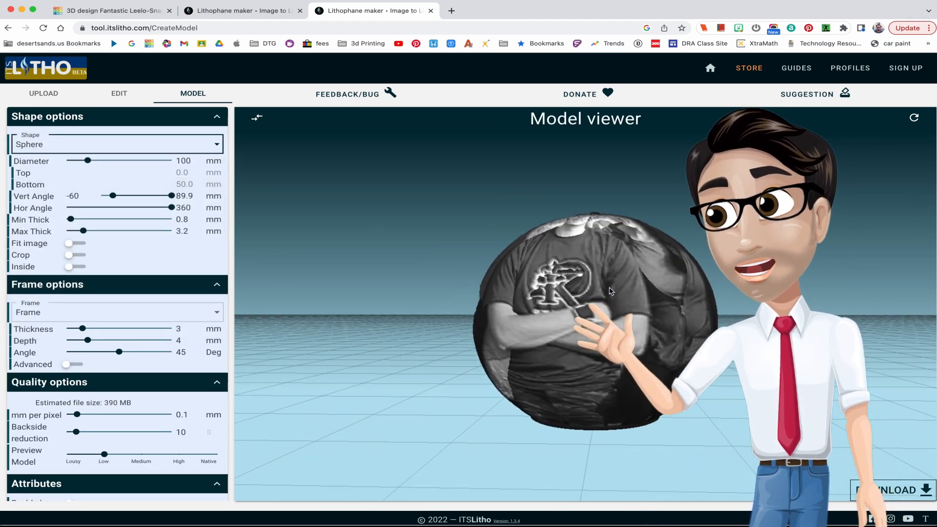
scroll("down", 3)
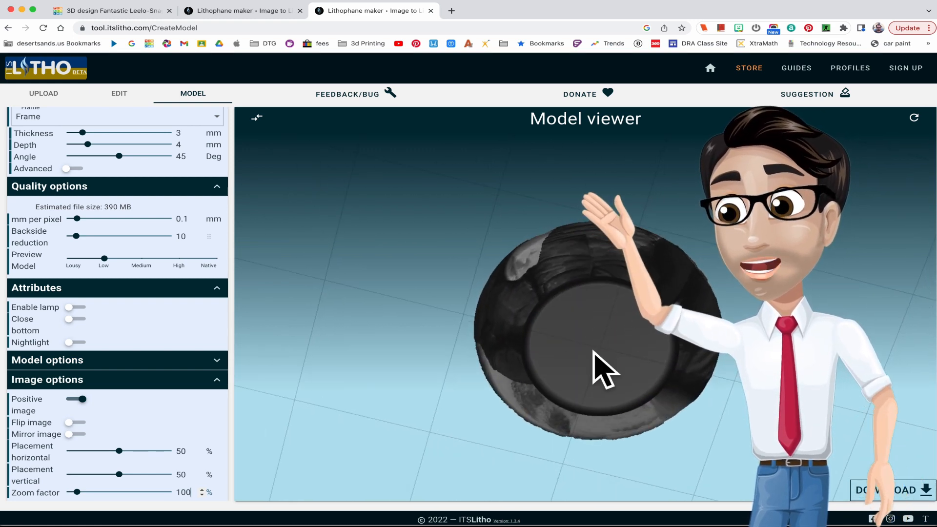
mouse_move(371, 350)
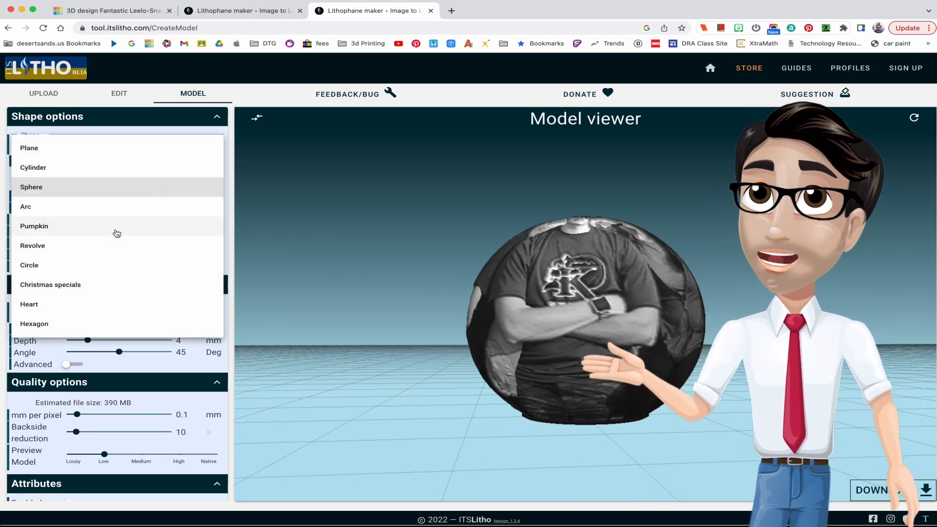
Change the shape to Revolve with the Bell profile preset
left_click(32, 245)
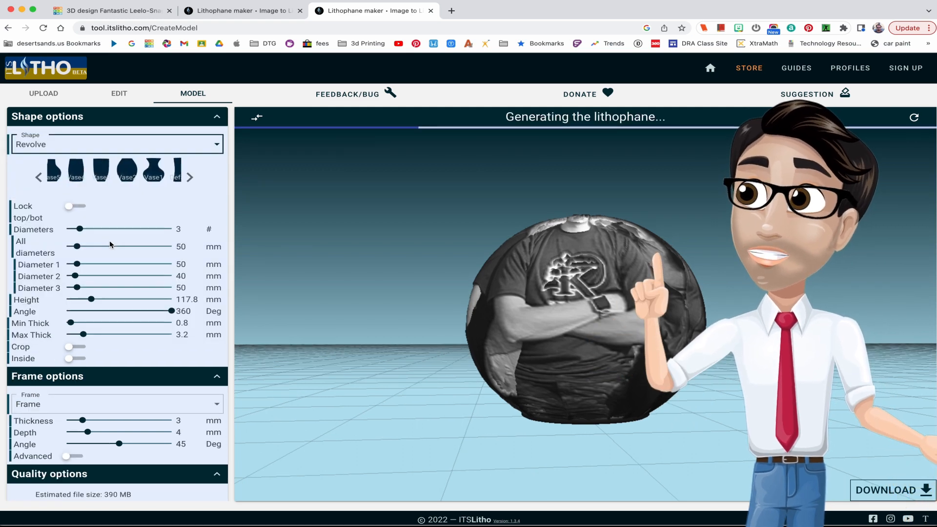
left_click(139, 174)
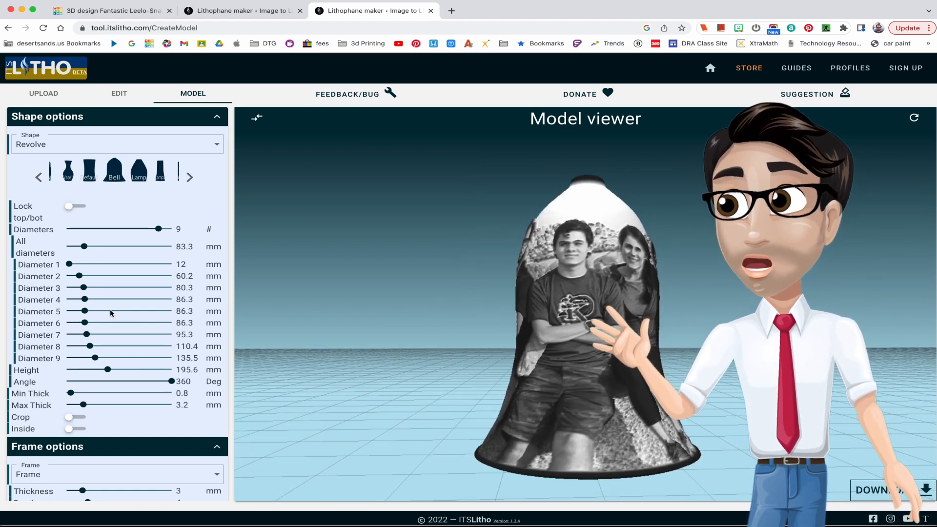
mouse_move(159, 377)
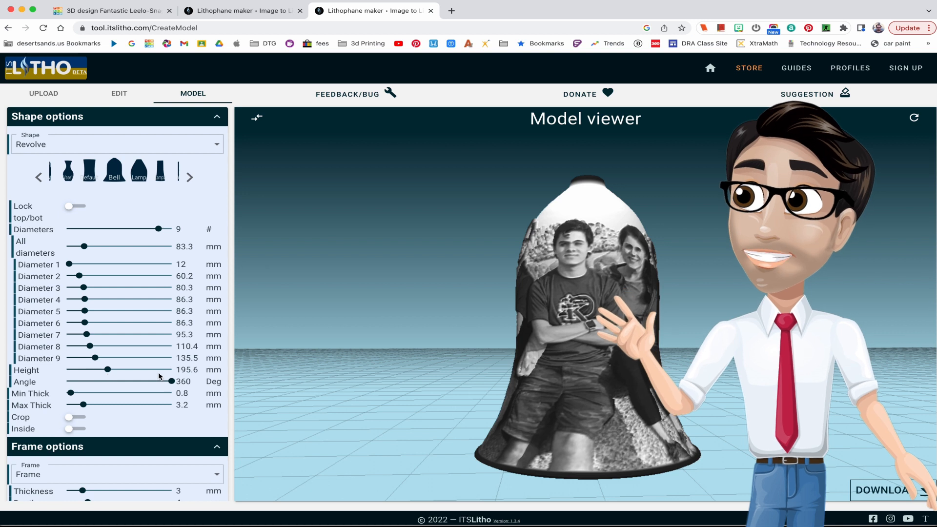
Set the bell height to 90 mm, scaling its diameters proportionally
double_click(187, 369)
type("90")
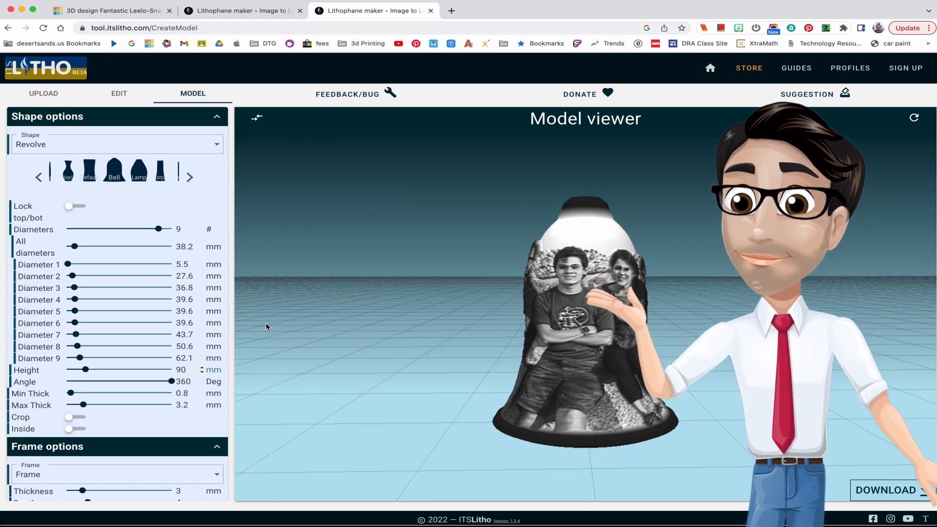
scroll("down", 3)
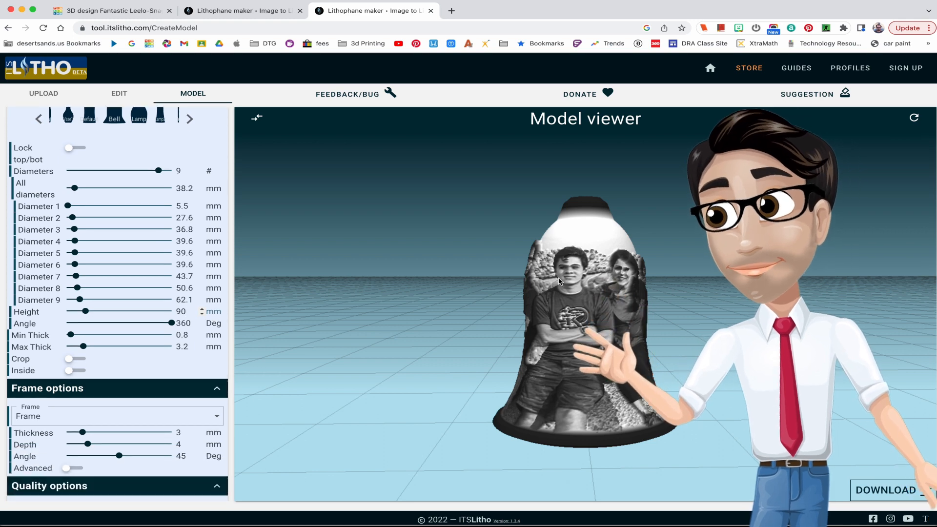
scroll("down", 3)
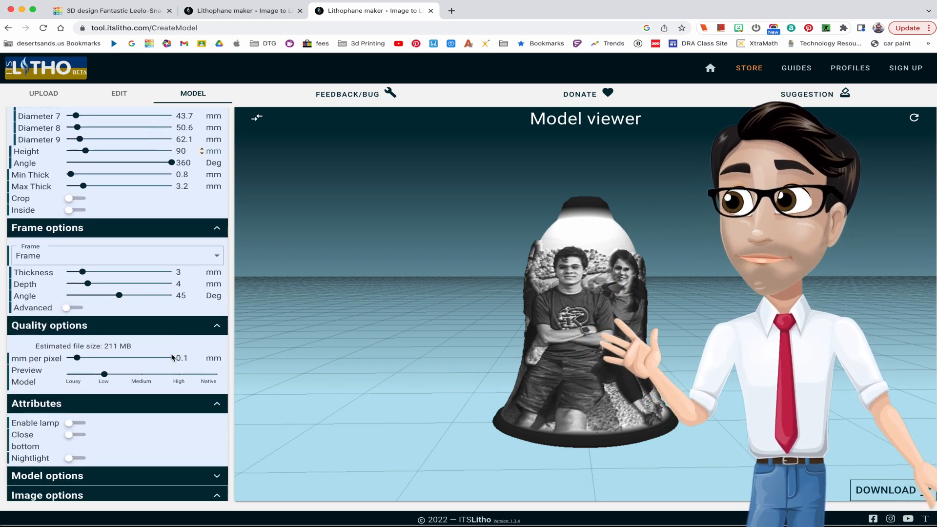
scroll("down", 3)
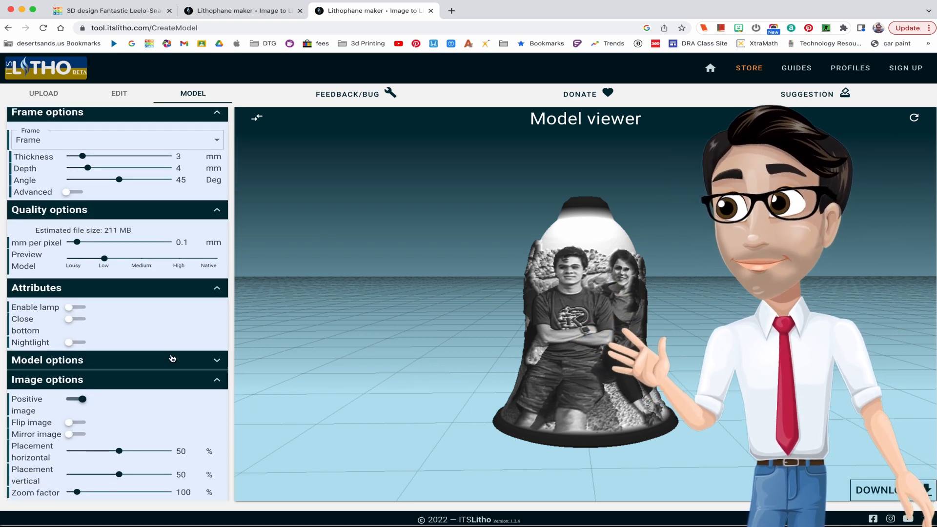
mouse_move(81, 466)
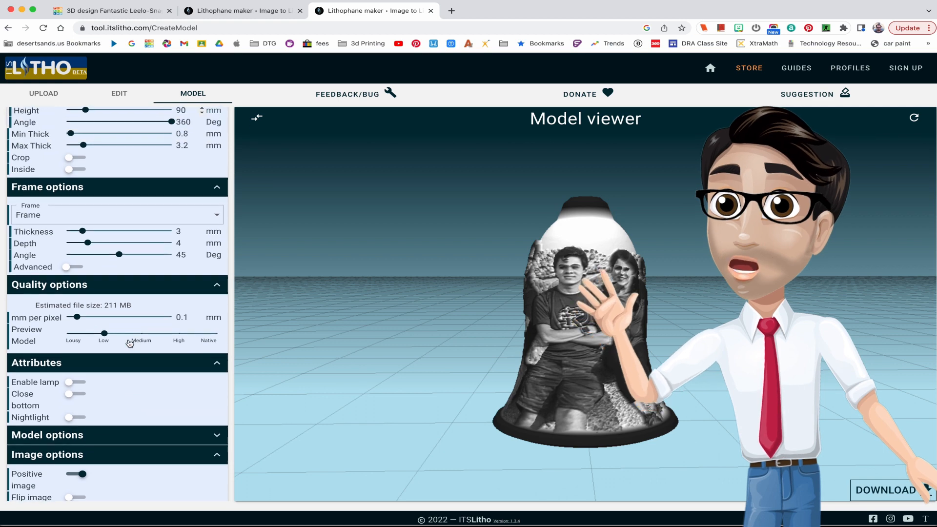
scroll("up", 3)
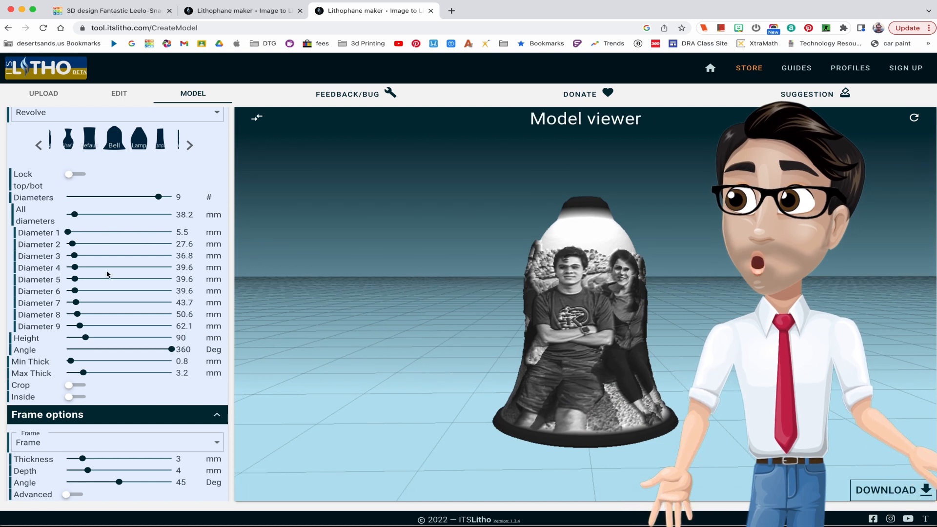
mouse_move(82, 282)
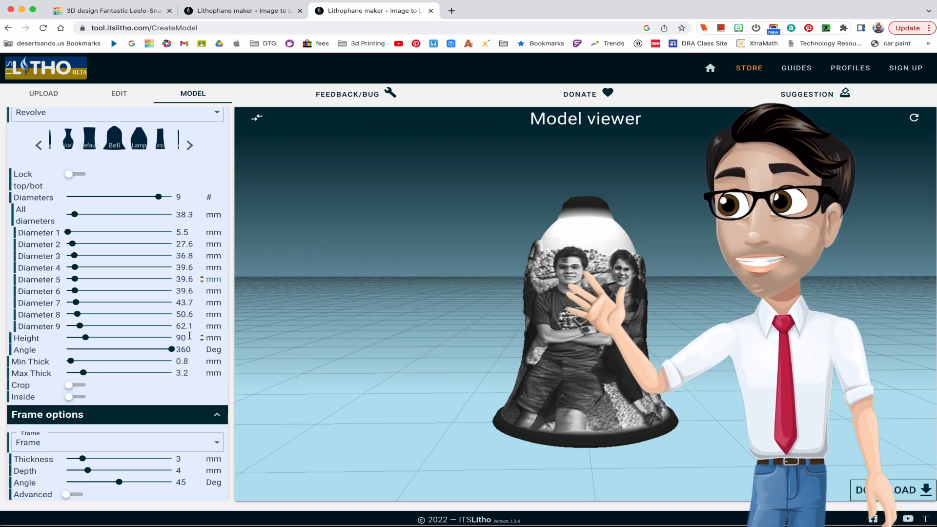
scroll("down", 3)
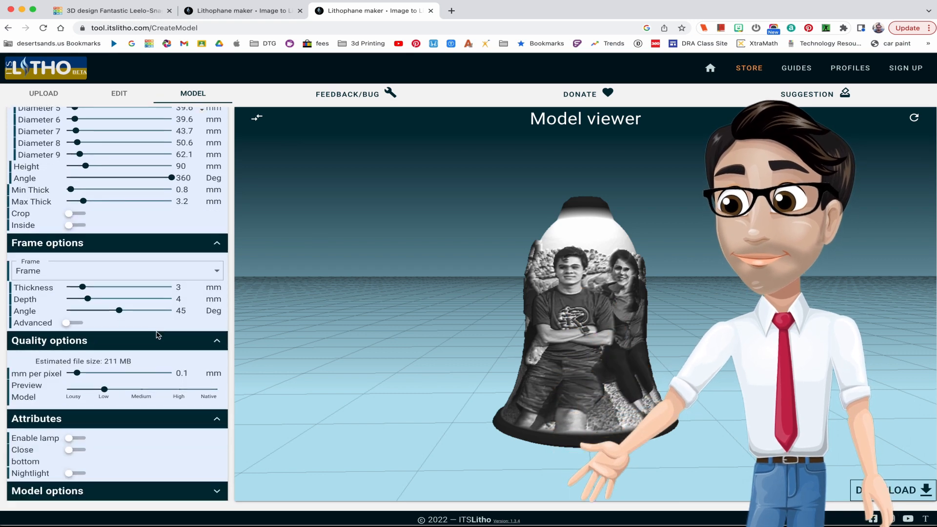
scroll("down", 3)
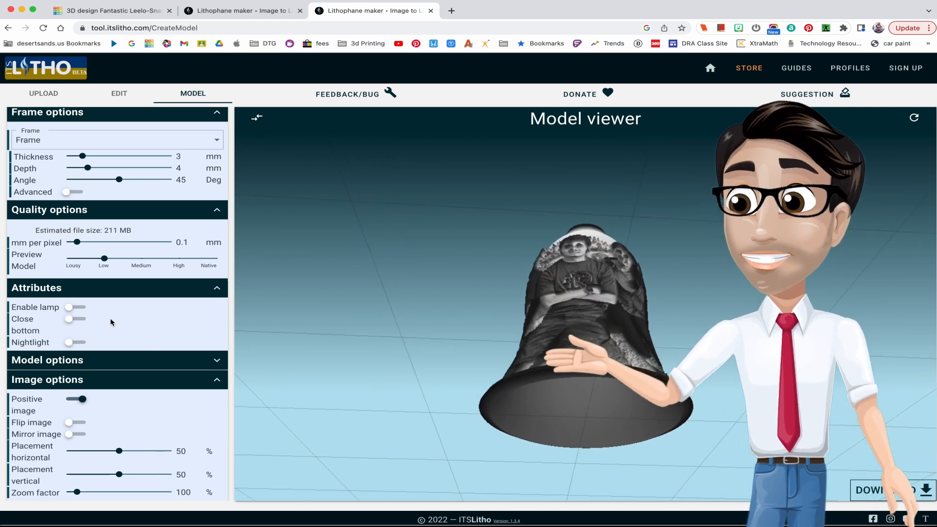
left_click(75, 306)
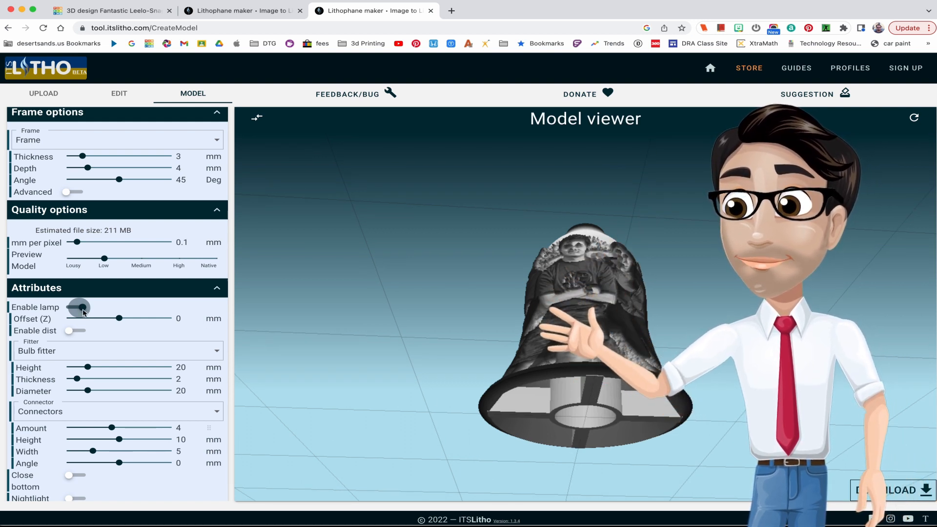
left_click(74, 308)
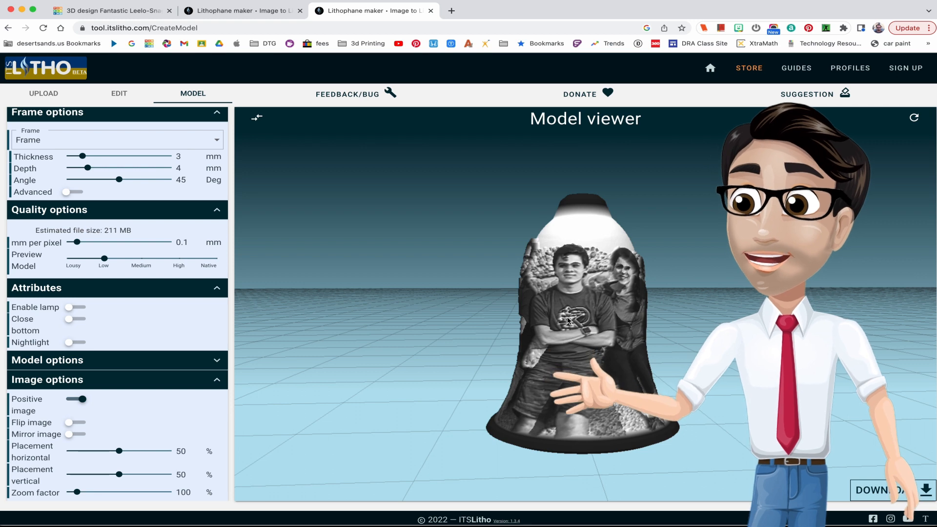
Generate the bell lithophane and download it as 'ItsLitho_amparo family picture'
left_click(886, 490)
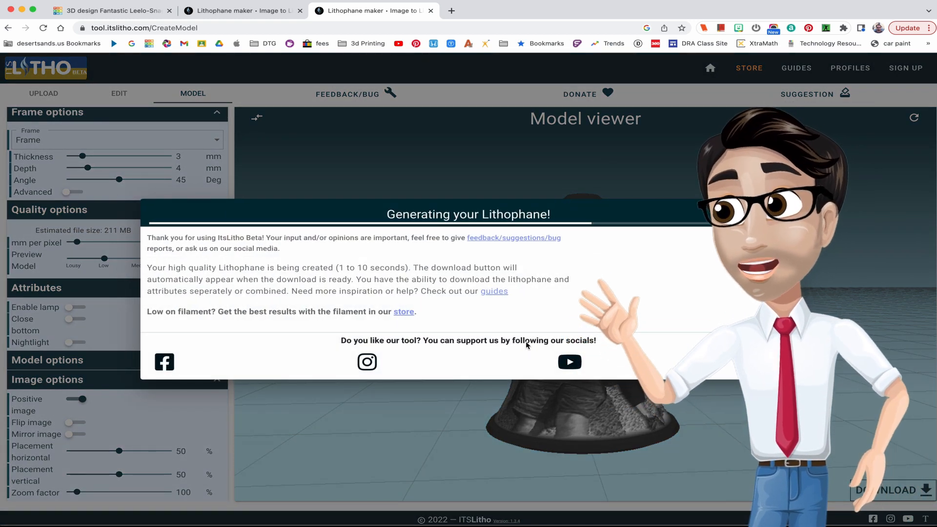
mouse_move(253, 250)
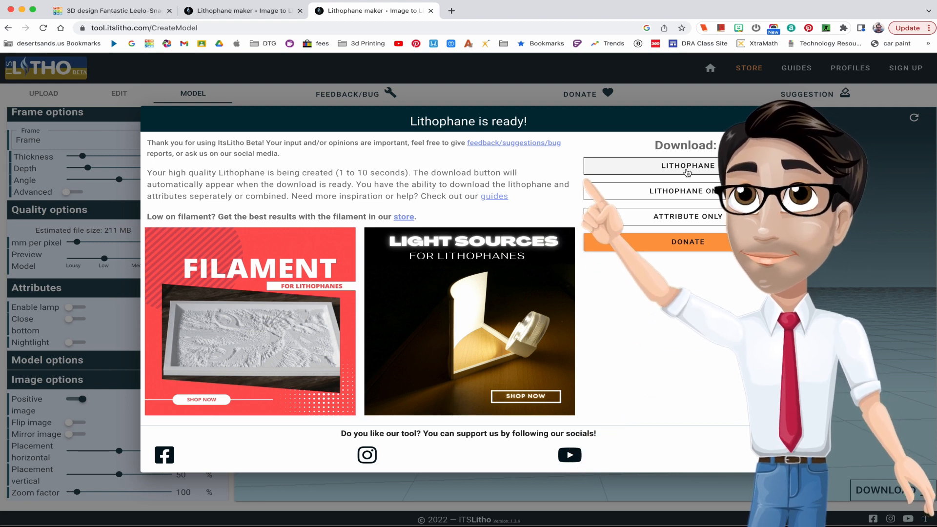
left_click(686, 166)
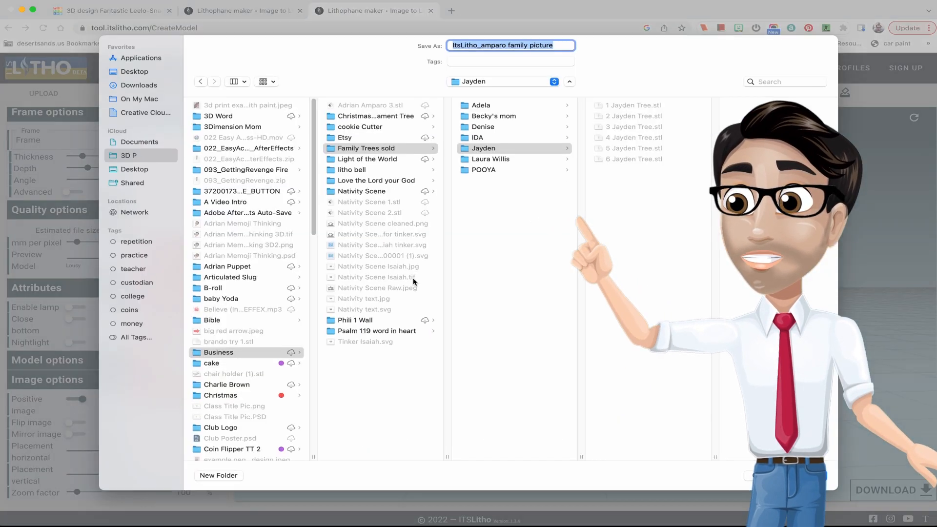